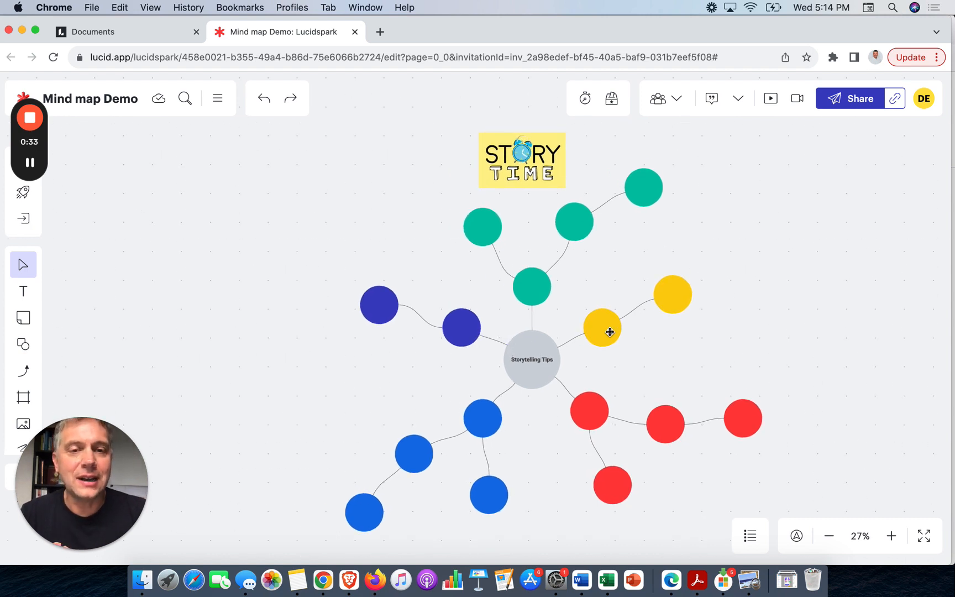
Step: Label the yellow branch circle beside the centre node "Use a model!"
click(601, 330)
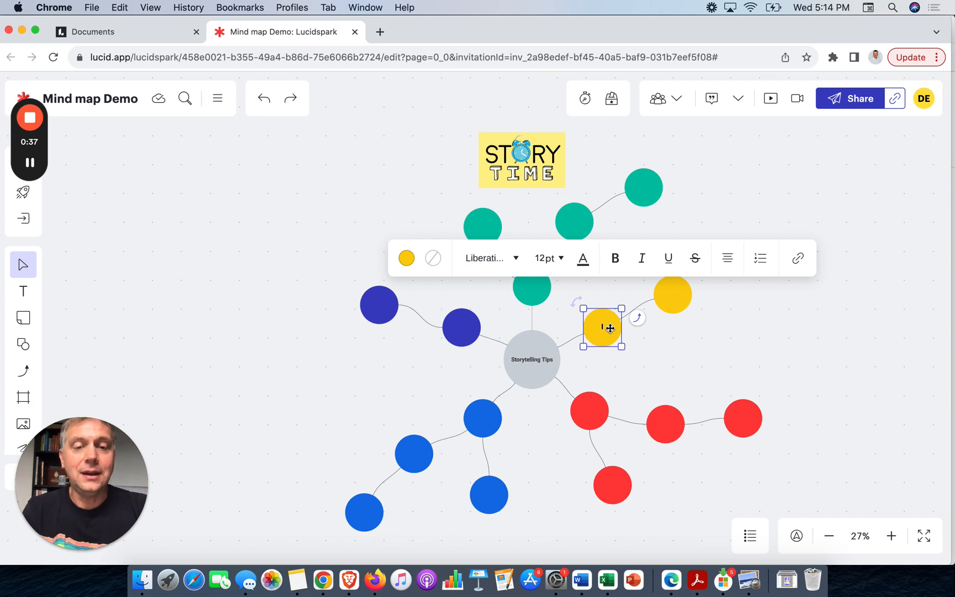
text(Use a)
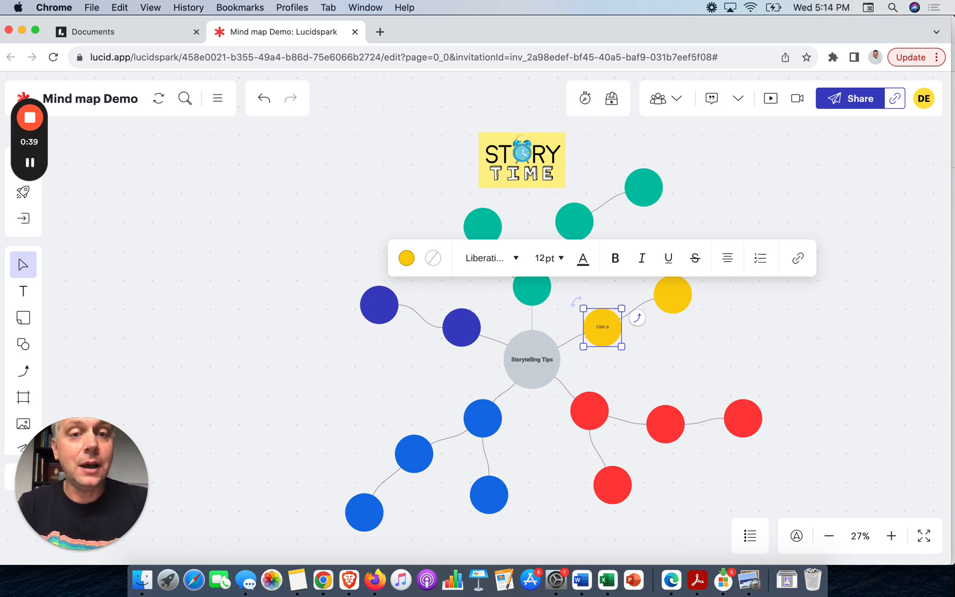
text(model!)
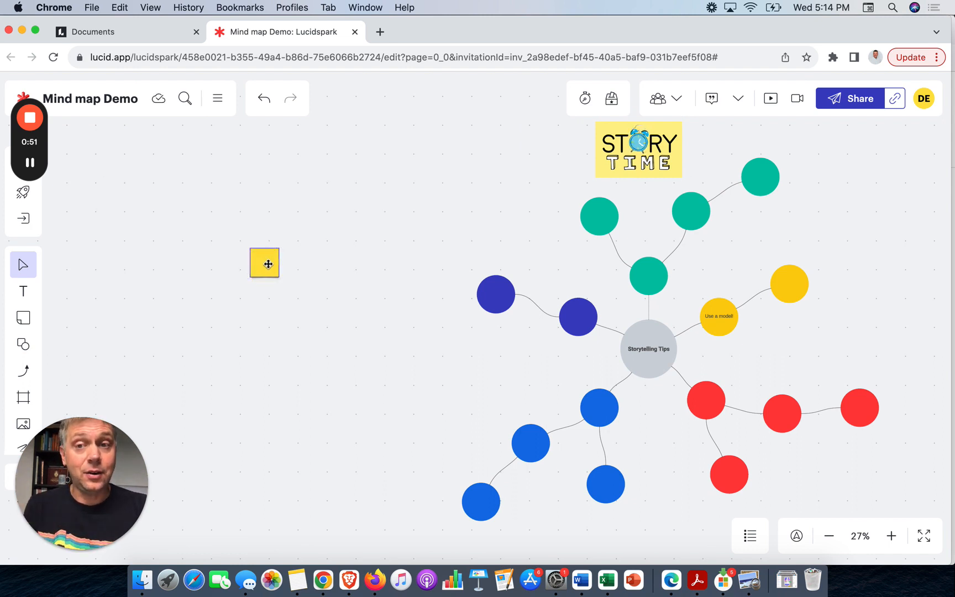
Step: Write "What are tips for storytelling for leaders?" in the new sticky note
click(264, 263)
text(What are tips for storytelling for leaders?)
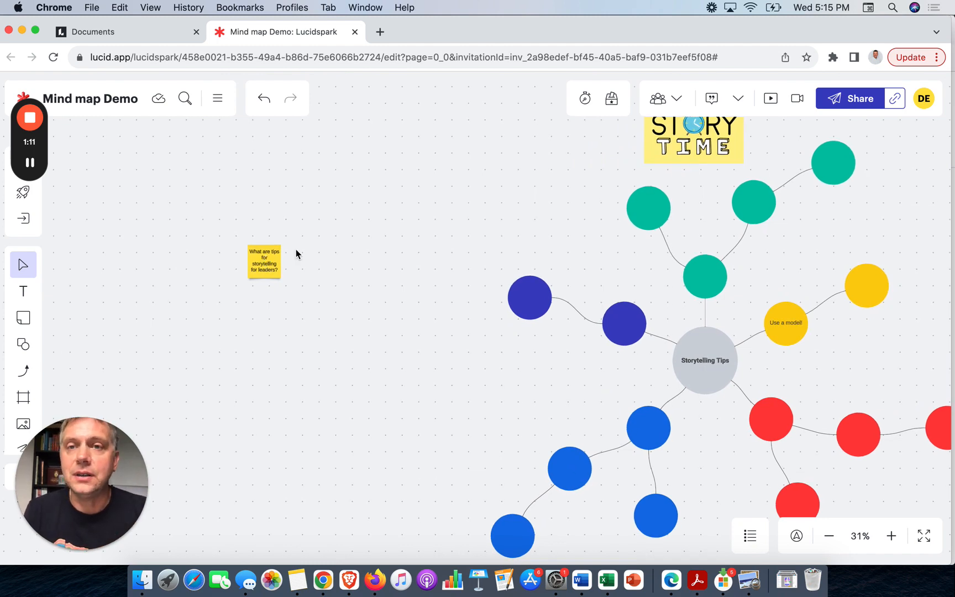
Step: Run Collaborative AI's Generate more ideas on the storytelling question note
click(264, 262)
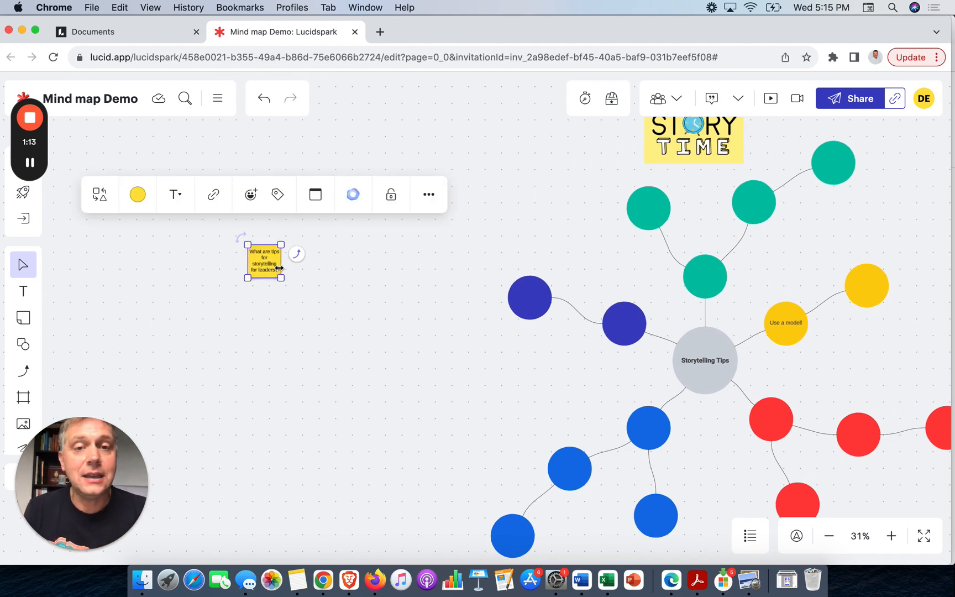
click(623, 324)
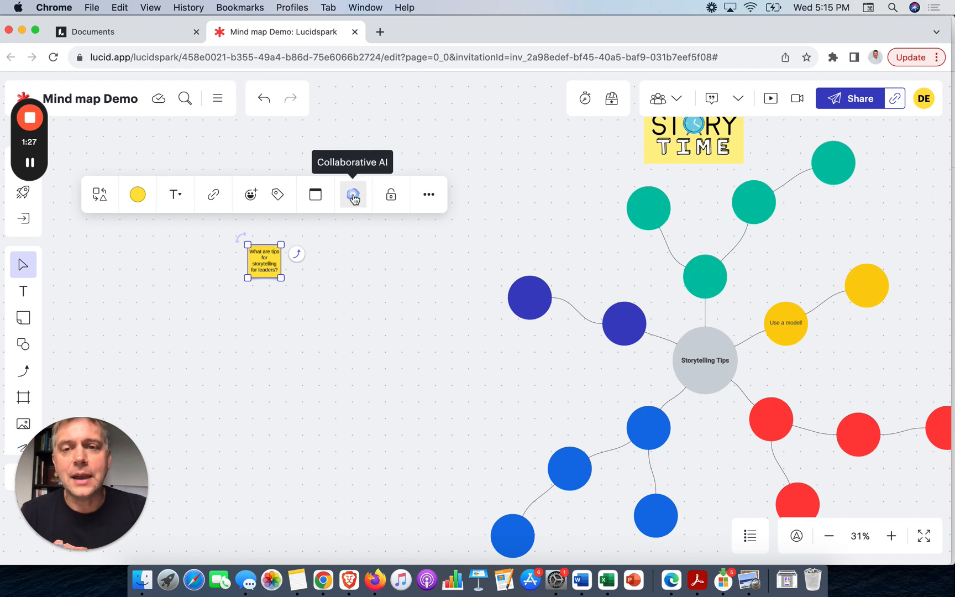
click(352, 195)
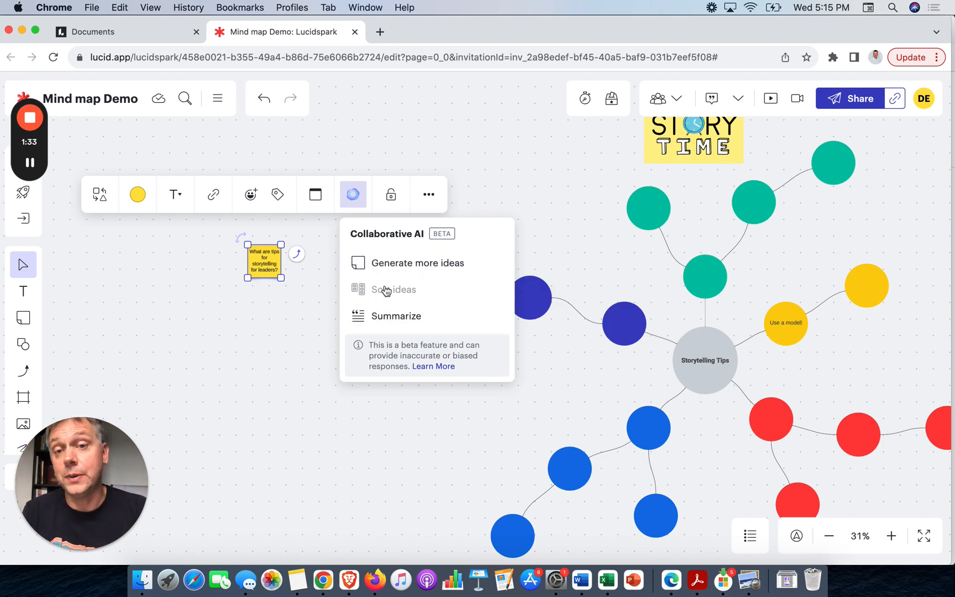
mouse_move(407, 263)
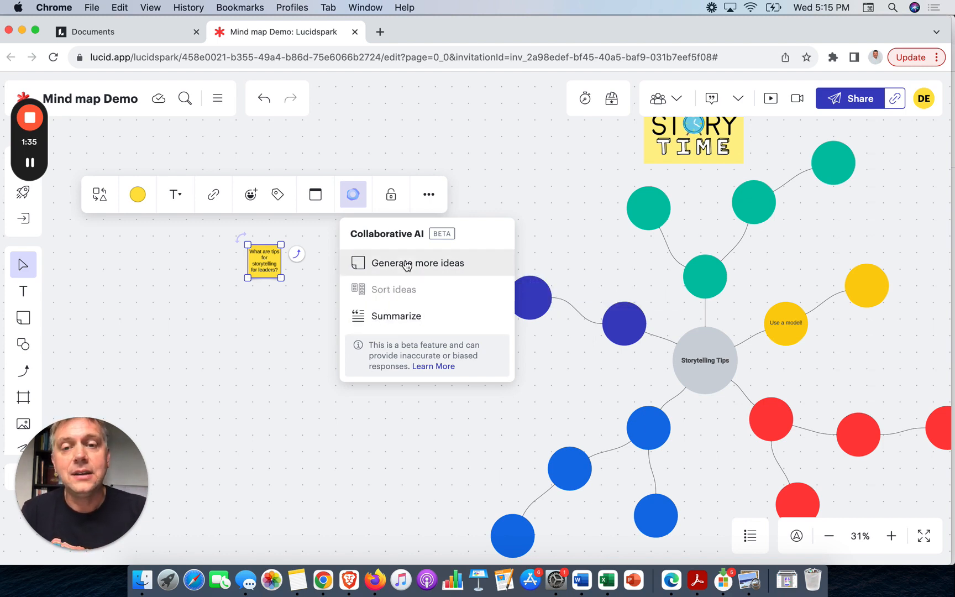
click(418, 263)
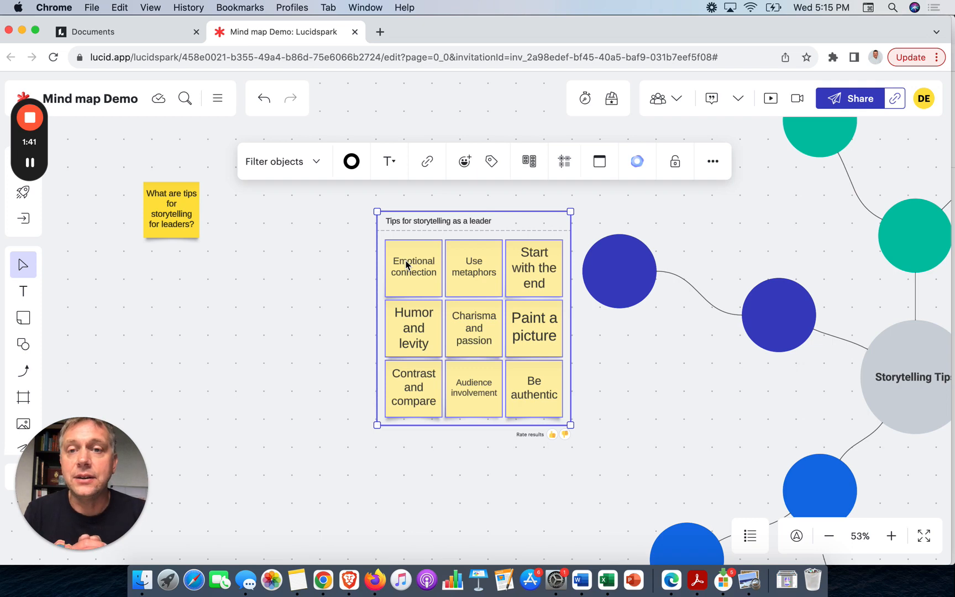
mouse_move(442, 240)
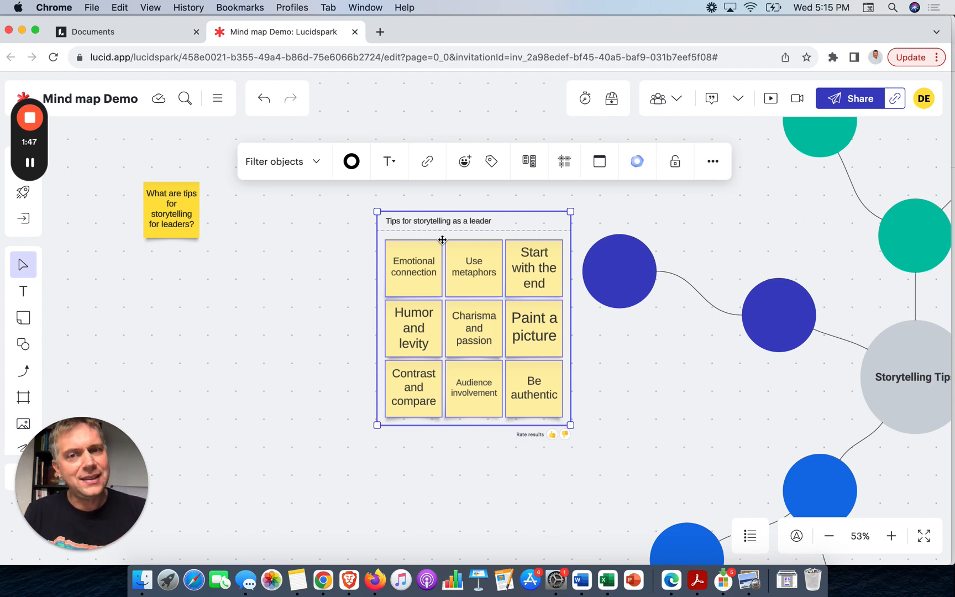
mouse_move(511, 324)
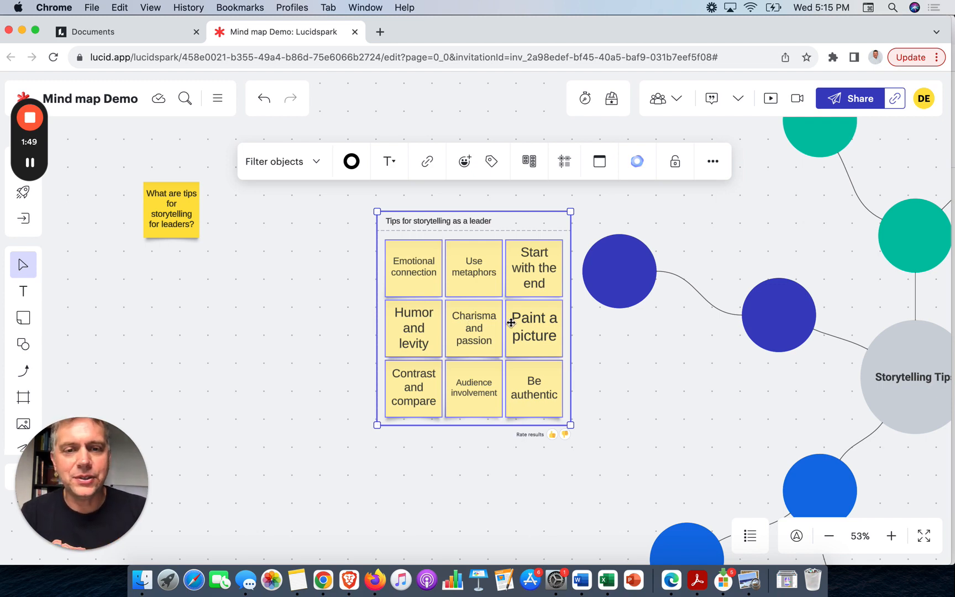
Step: Move the generated 'Tips for storytelling as a leader' grid left toward the question note
drag(472, 220, 383, 224)
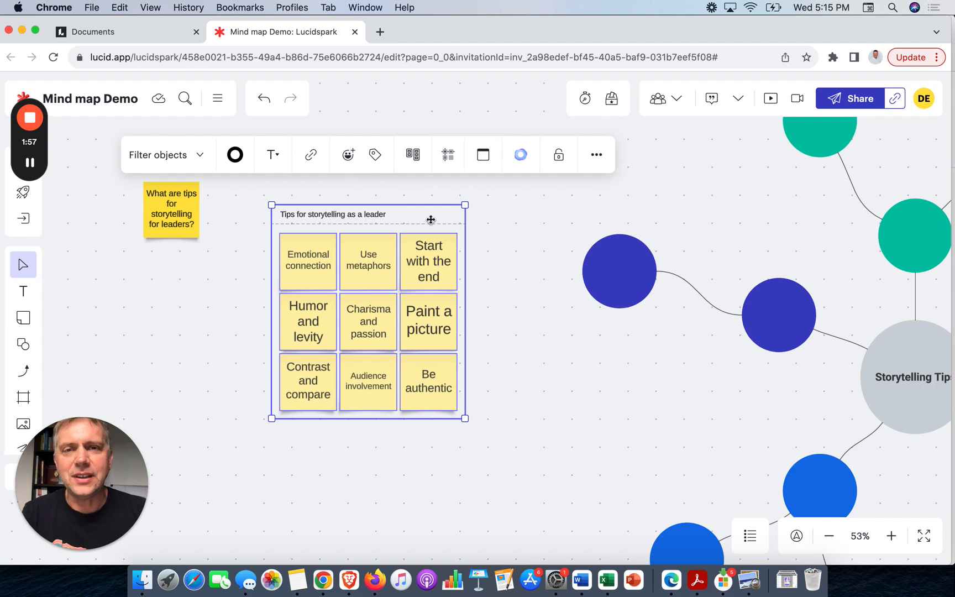
mouse_move(428, 155)
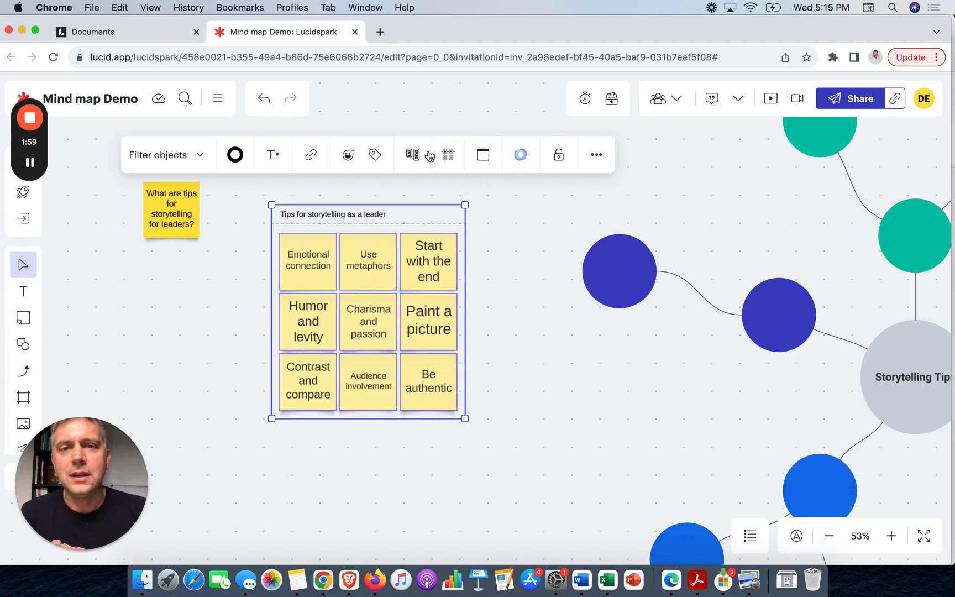
Step: Generate a second nine-tip grid from the first and move the question note above both grids
click(521, 155)
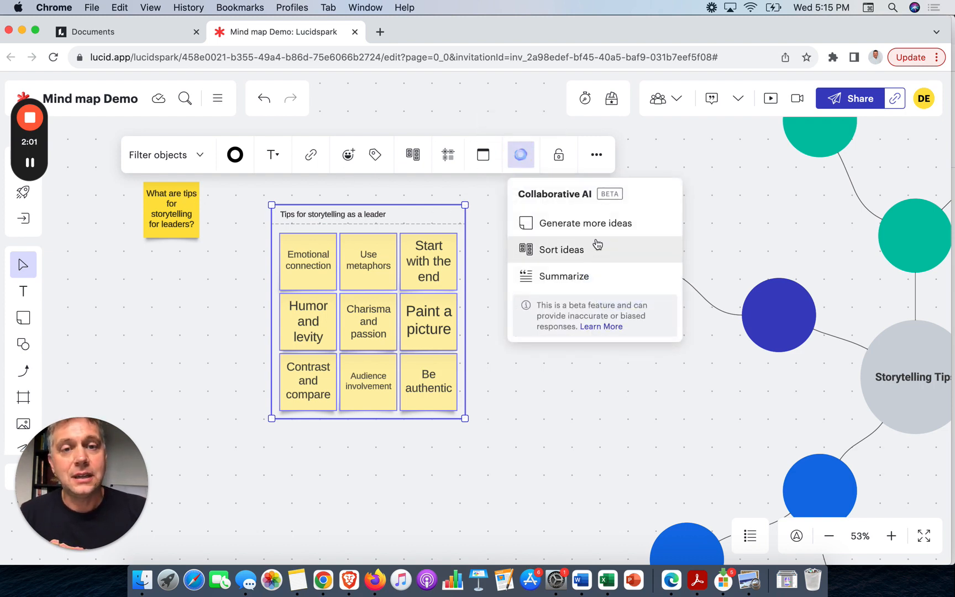
click(586, 223)
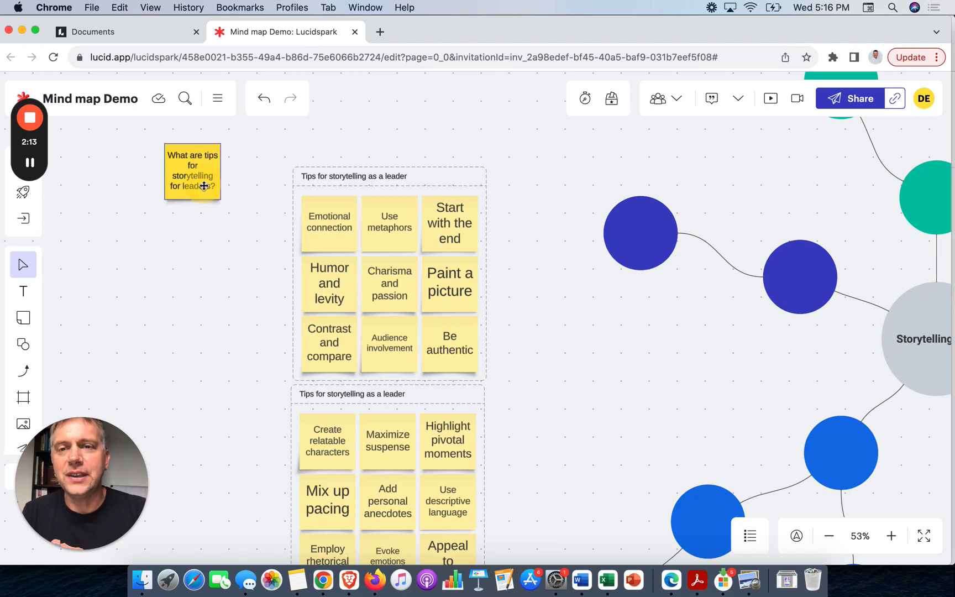
drag(192, 171, 214, 135)
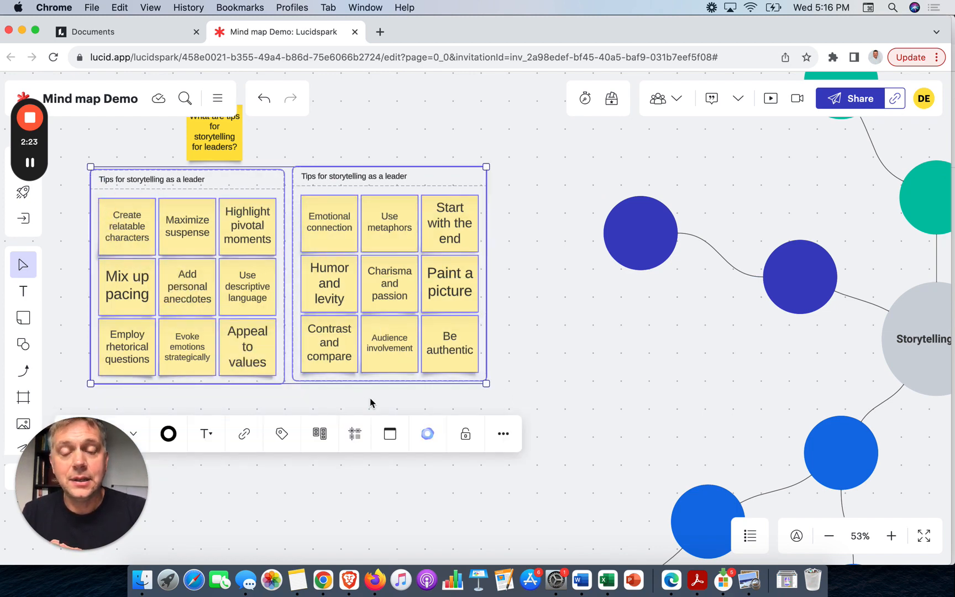
Step: Run Collaborative AI's Sort ideas on both tip grids to group them by theme
click(428, 433)
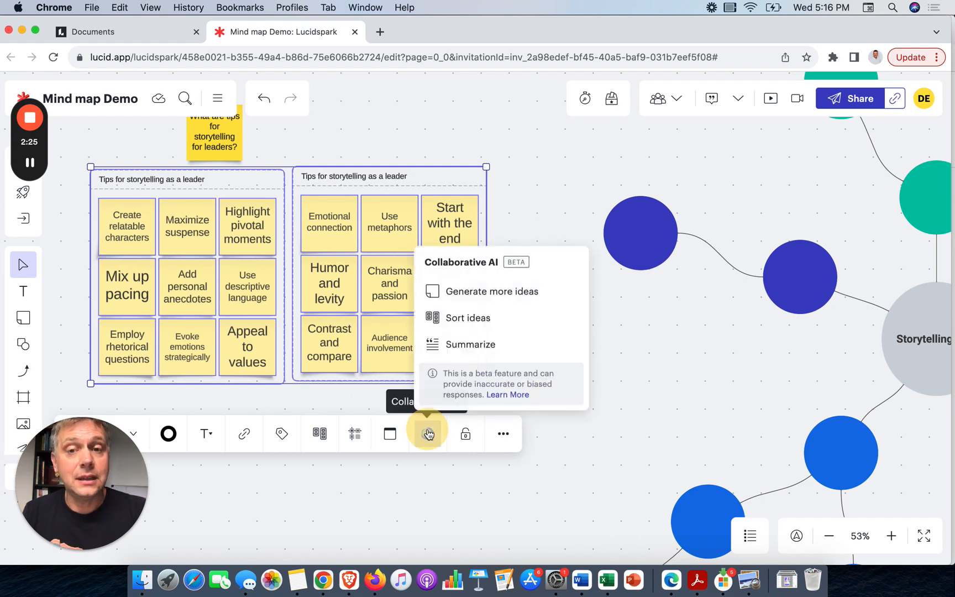
mouse_move(474, 321)
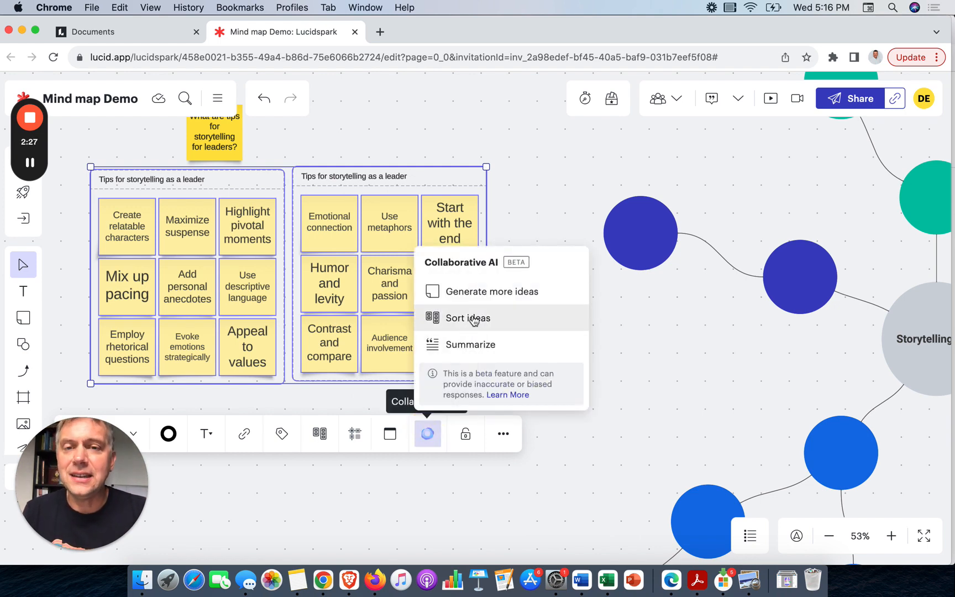
click(469, 318)
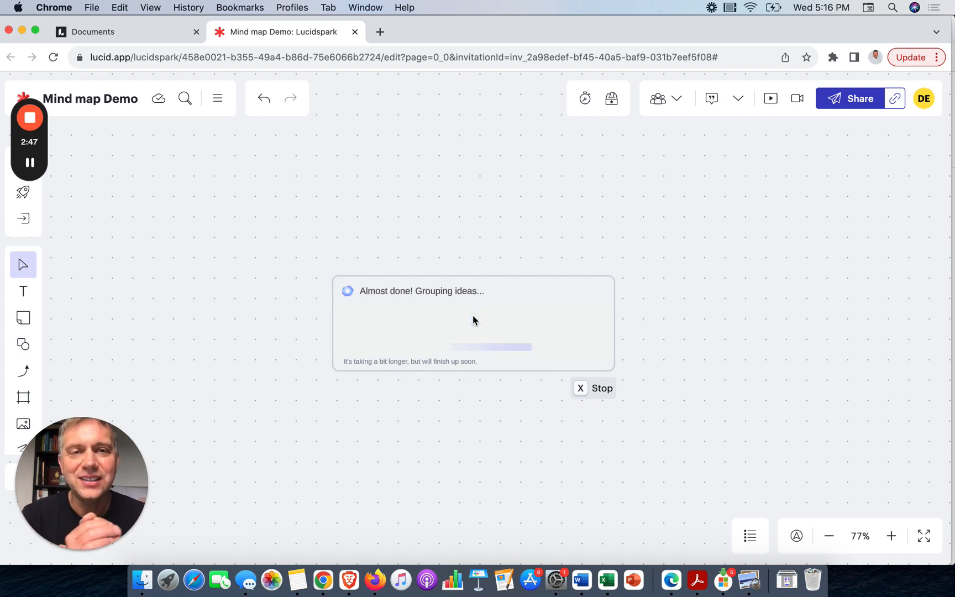
mouse_move(492, 298)
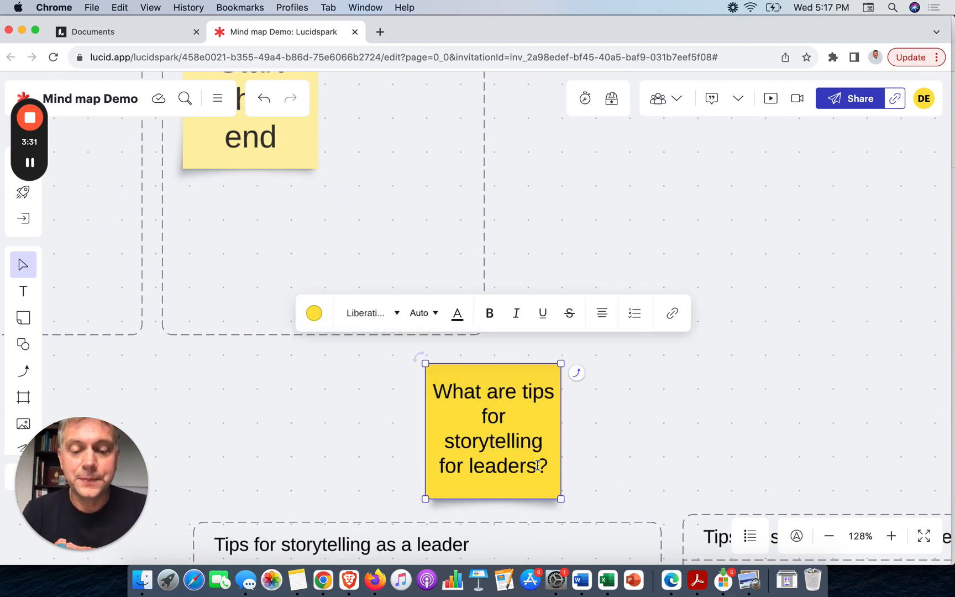
Step: Append "in a meeting" to the question note and generate more ideas from it
text(in a meeting)
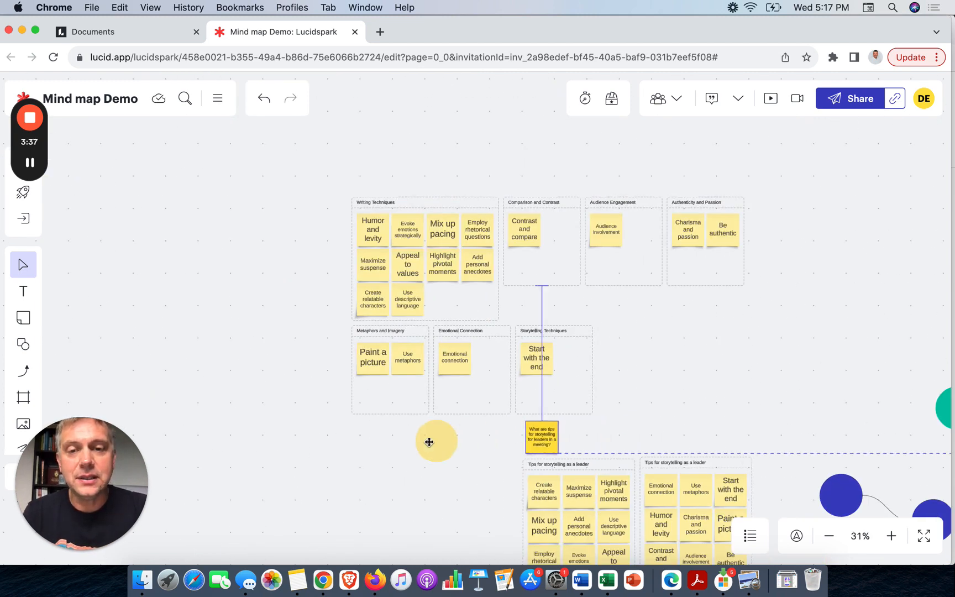
click(471, 376)
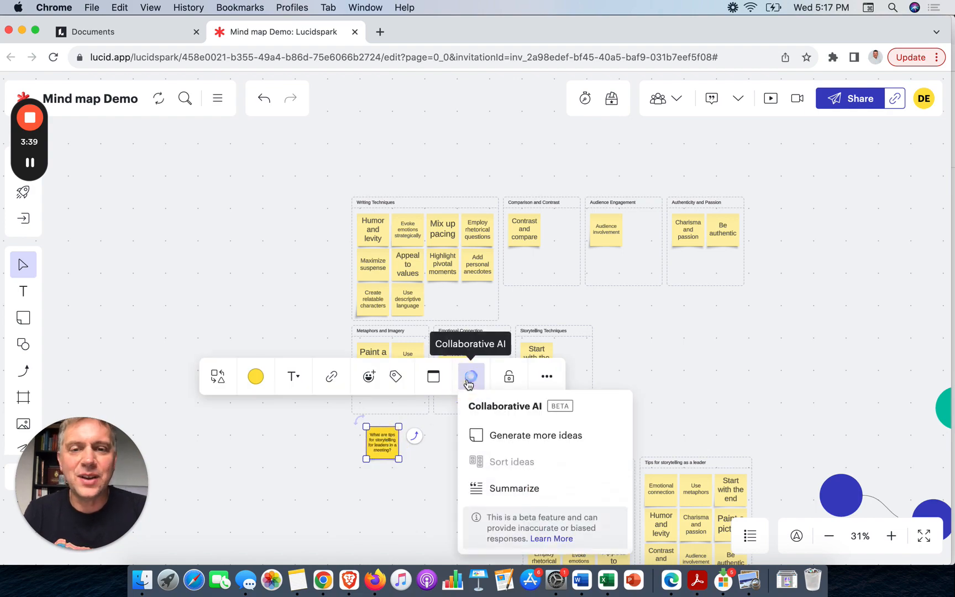
click(536, 436)
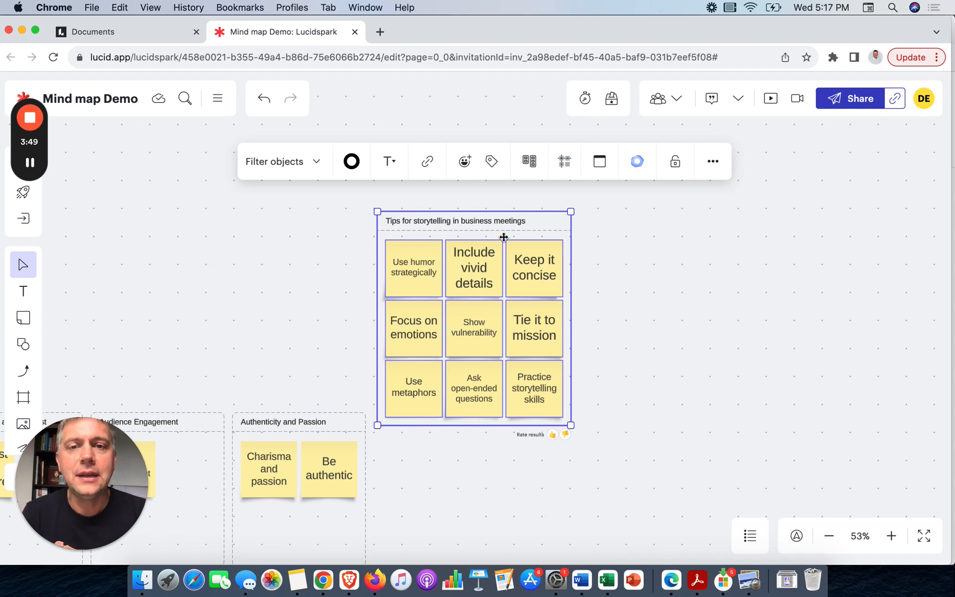
Step: Move the 'Tips for storytelling in business meetings' grid above the themed groups
drag(503, 237, 592, 243)
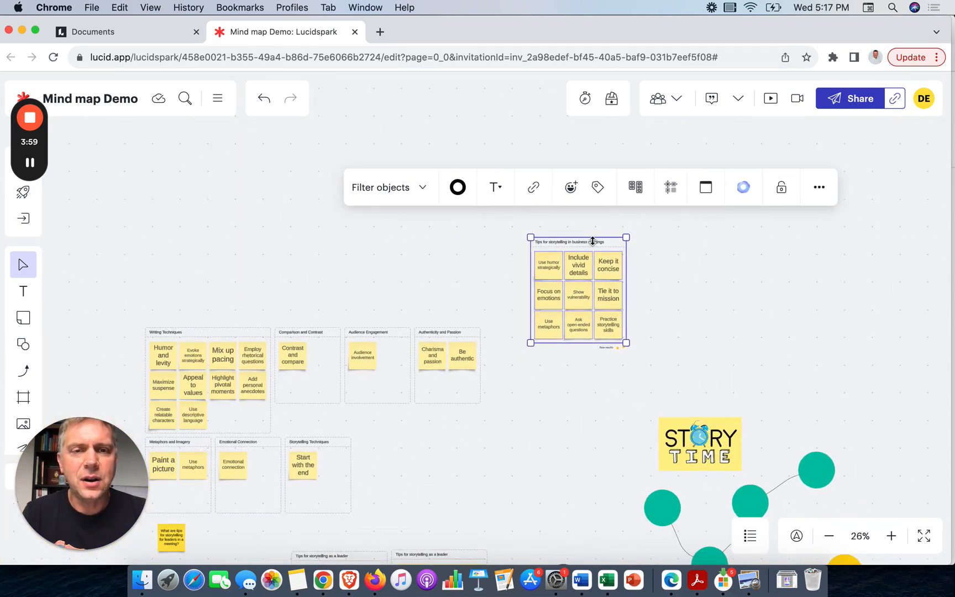
mouse_move(589, 263)
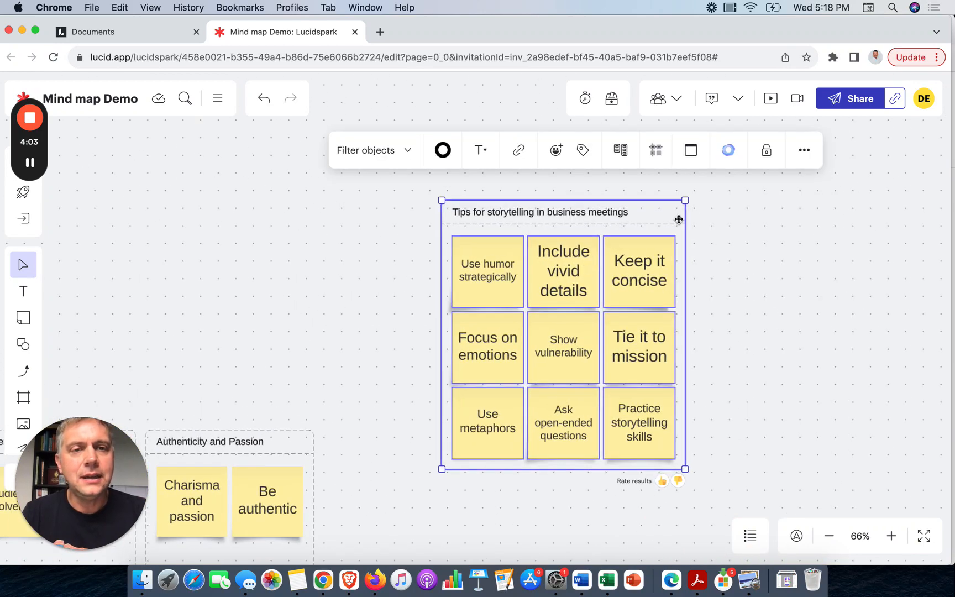
Step: Run Collaborative AI's Summarize on the business meetings tips grid
click(728, 150)
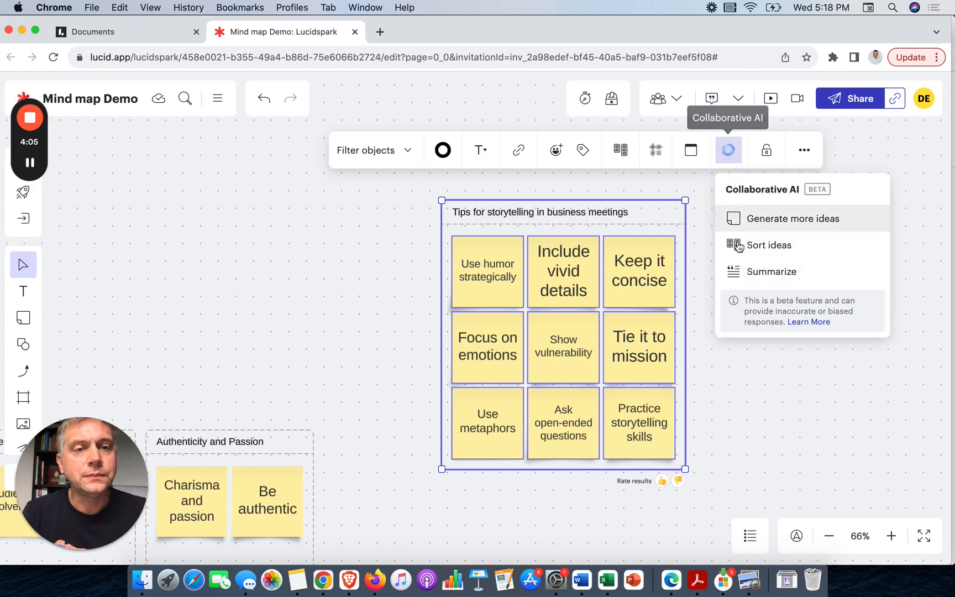
click(772, 272)
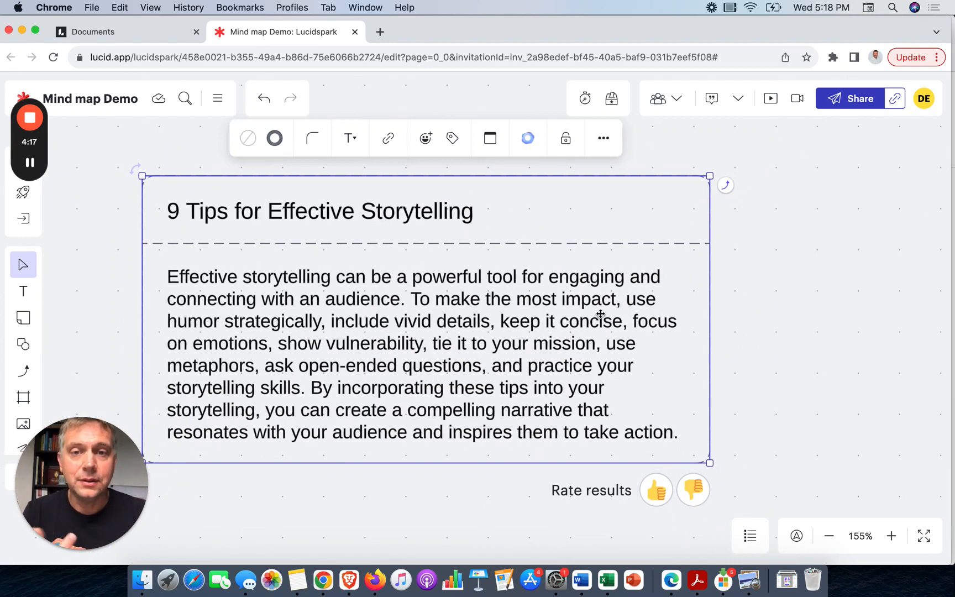
mouse_move(696, 325)
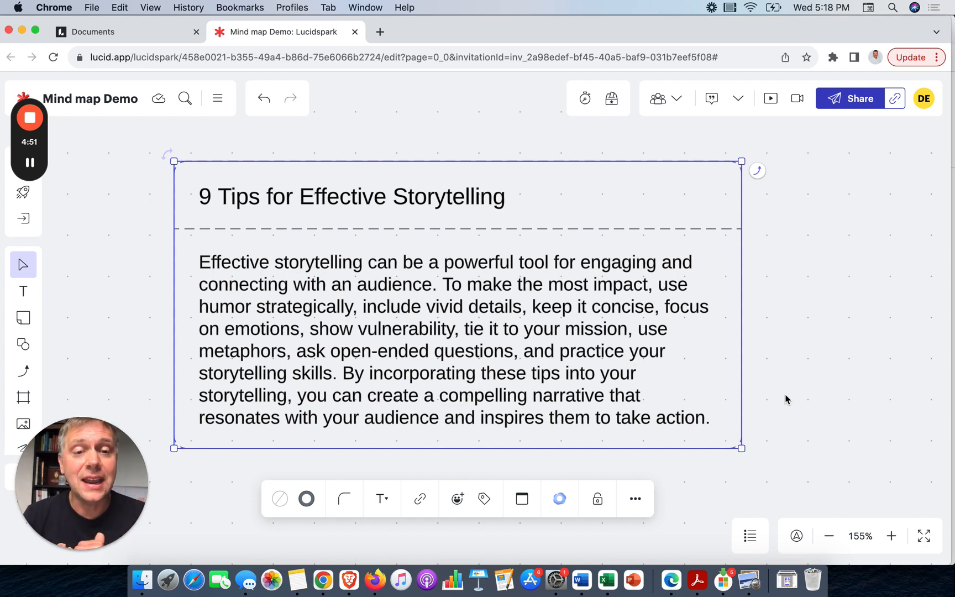
Step: Zoom out to view the '9 Tips for Effective Storytelling' card above the grid
scroll(down, 3)
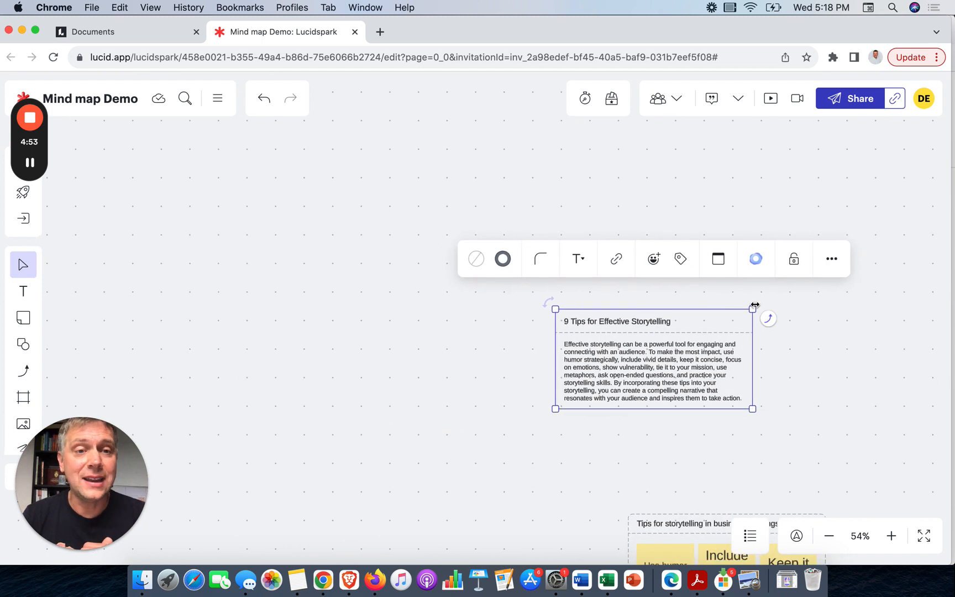